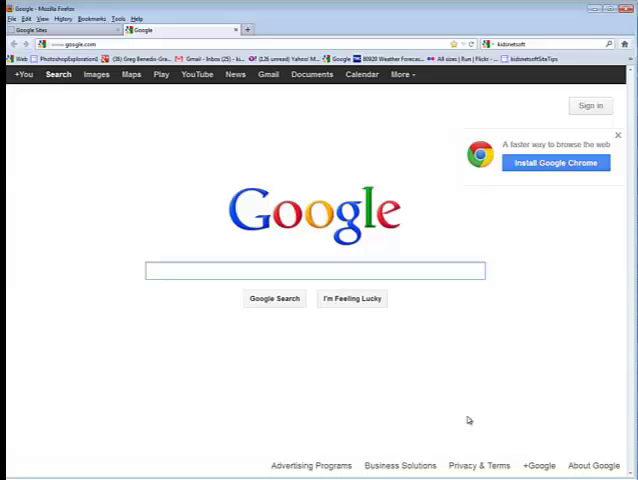
Find Kidsnetsoft via Google search and land on its home page listing workshop sites
type("kidsnetsoft")
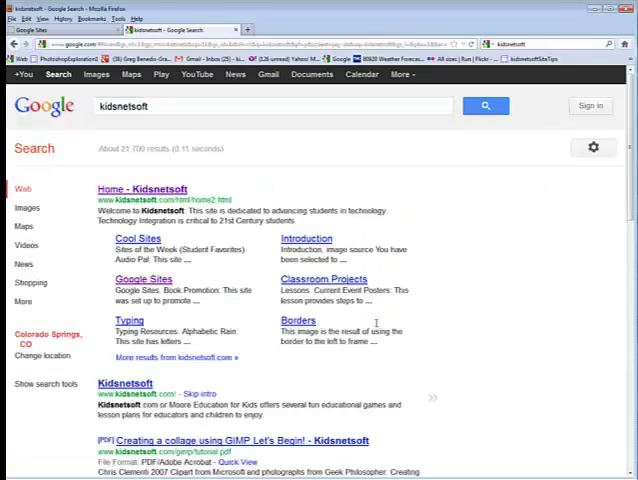
left_click(144, 188)
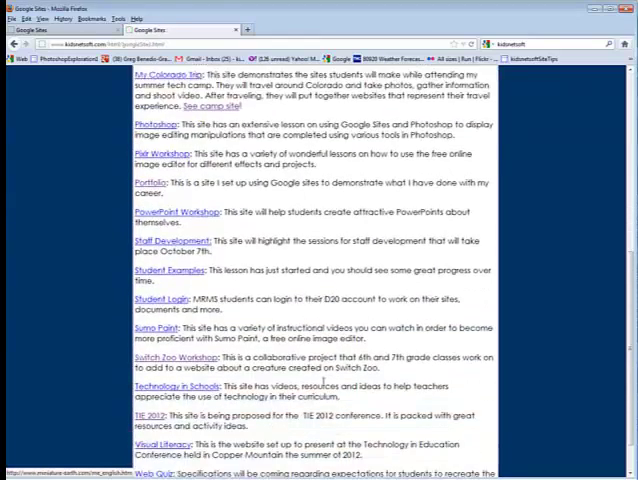
scroll("down", 3)
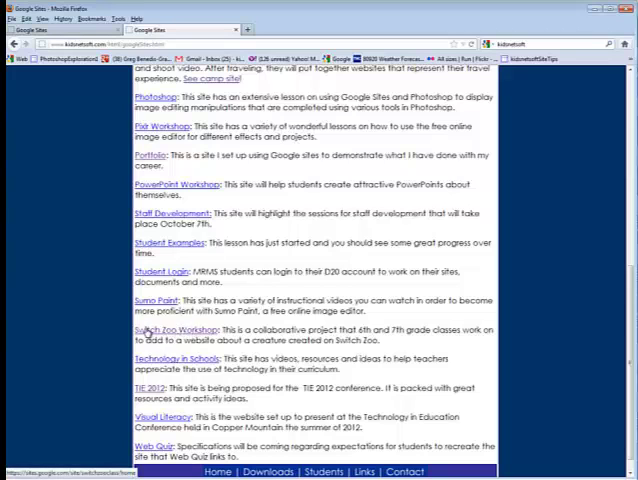
Navigate Switch Zoo Workshop > Showcase > Period 5 to a student's Gemmobear creature page
left_click(170, 328)
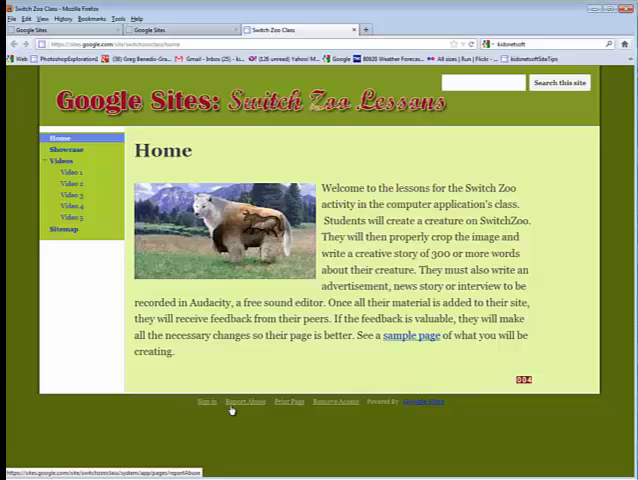
left_click(66, 148)
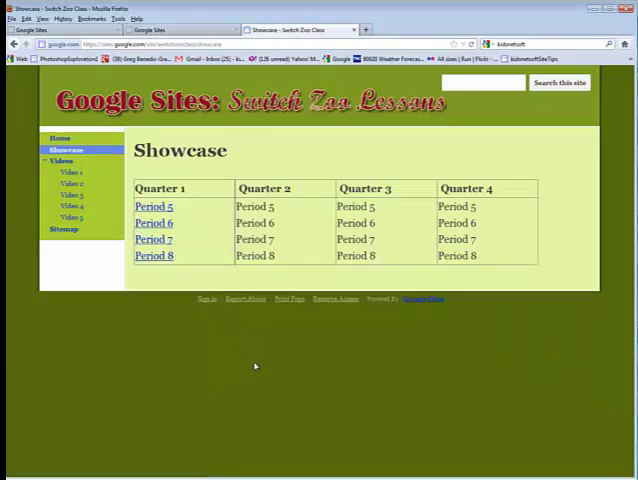
mouse_move(124, 246)
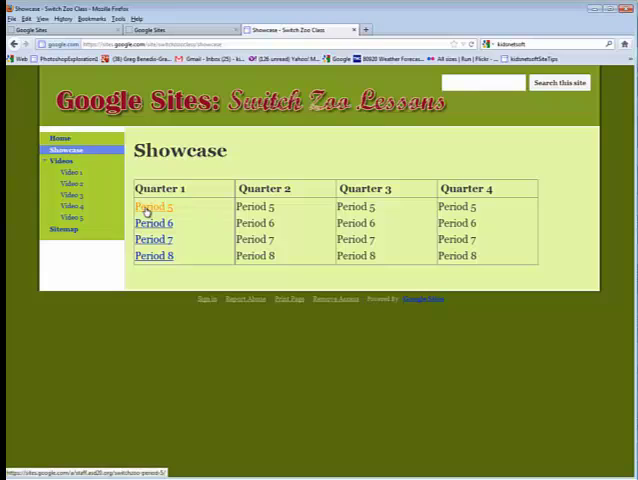
left_click(152, 208)
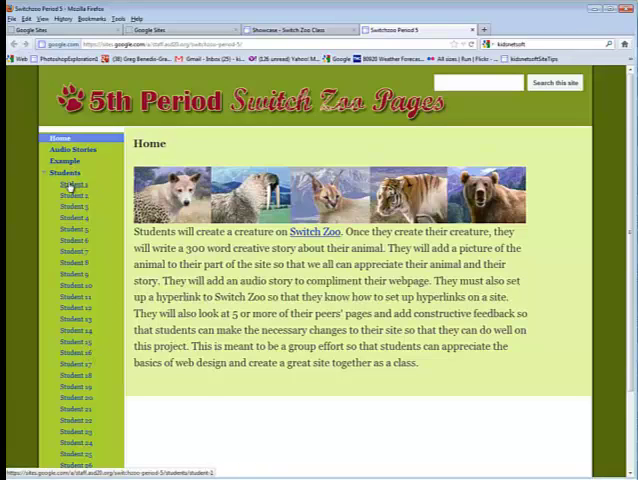
left_click(64, 186)
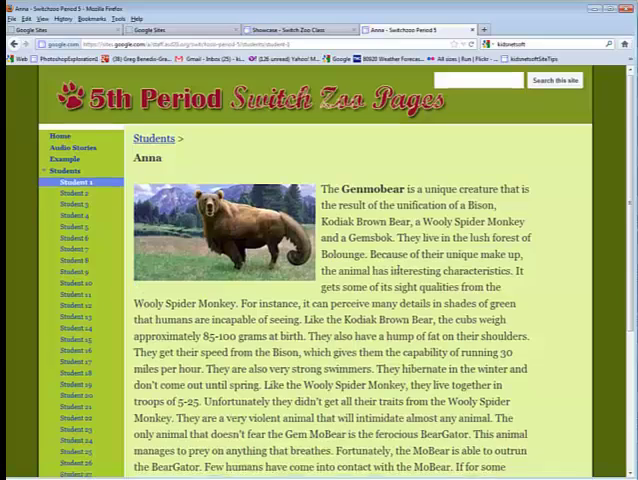
scroll("down", 3)
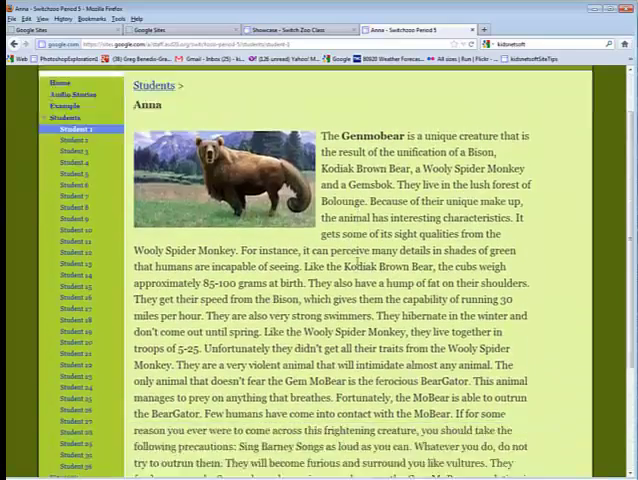
scroll("down", 3)
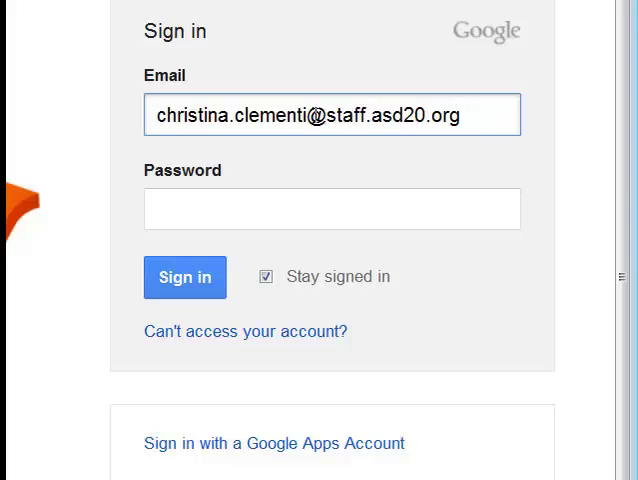
Correct the account email, enter the password and submit the Google sign-in form
double_click(350, 116)
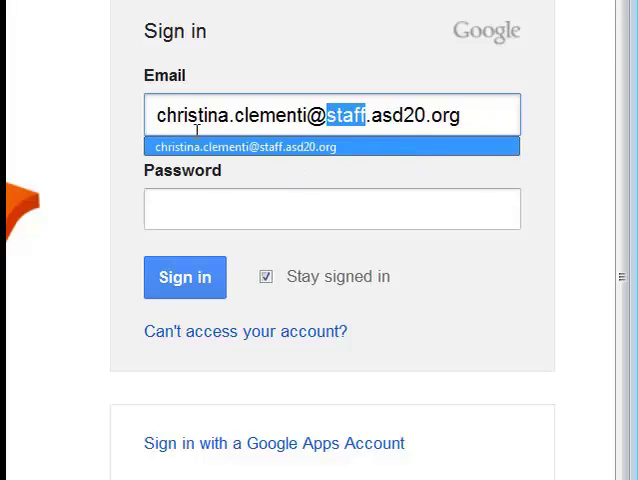
type("•••••")
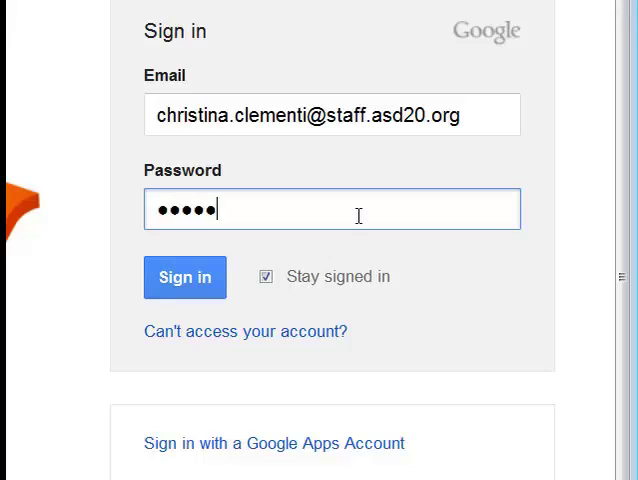
left_click(184, 276)
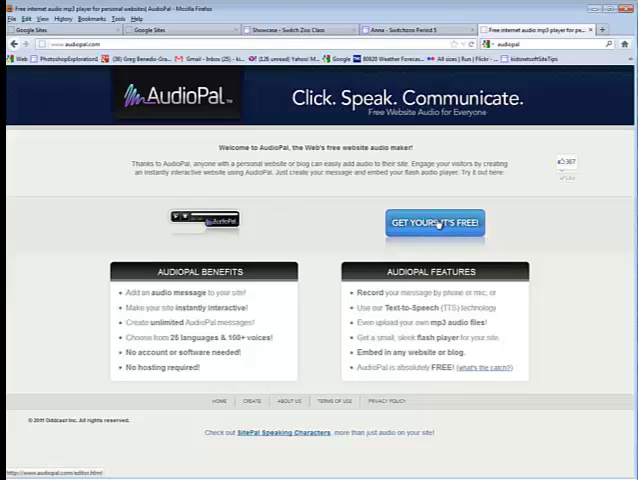
Start a free AudioPal player and upload the recorded story MP3 from the computer
left_click(434, 224)
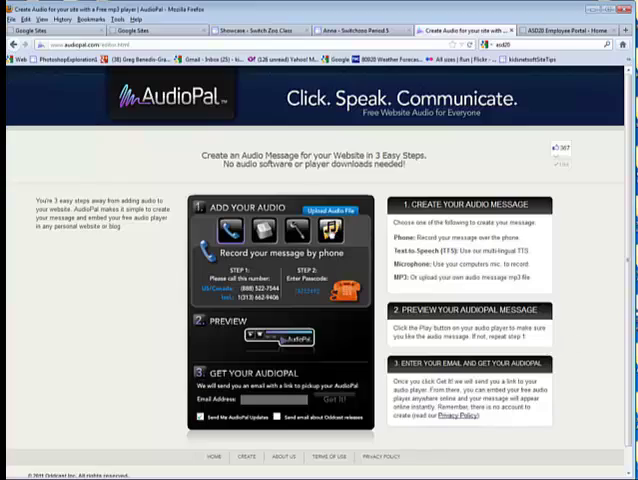
left_click(336, 210)
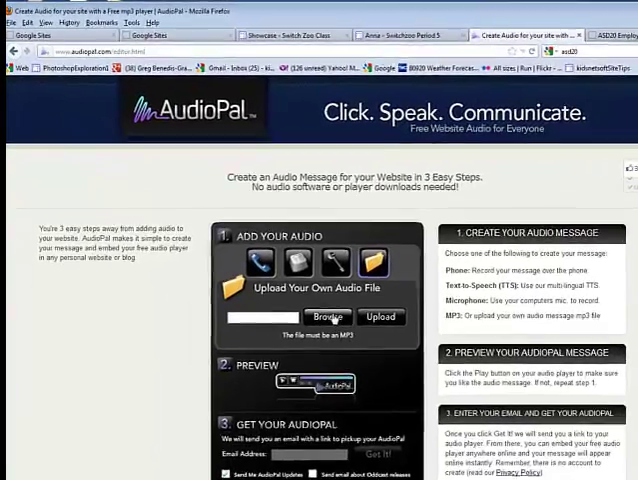
left_click(328, 316)
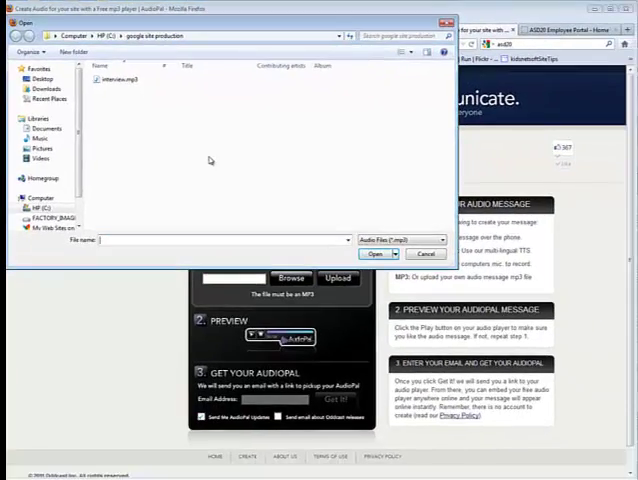
left_click(374, 252)
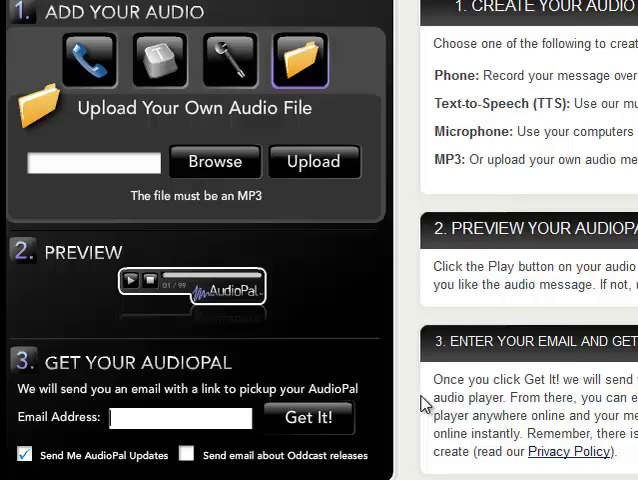
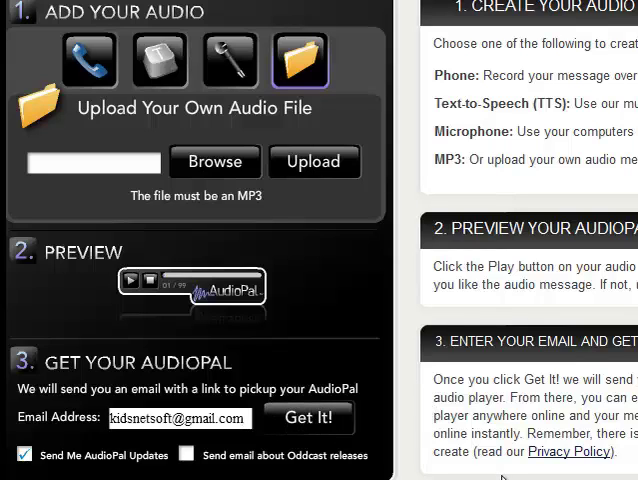
left_click(308, 416)
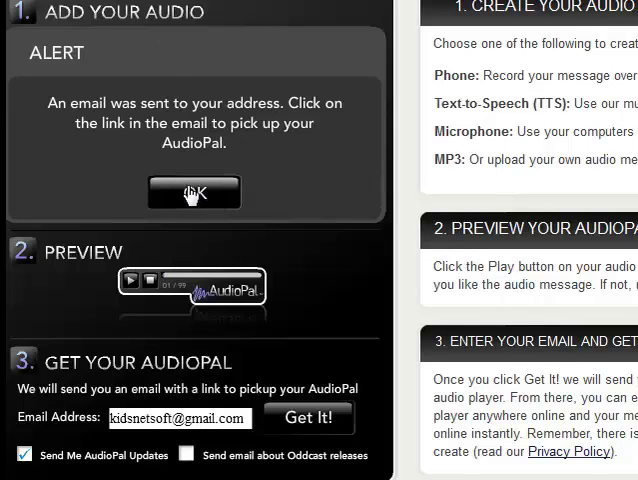
left_click(194, 192)
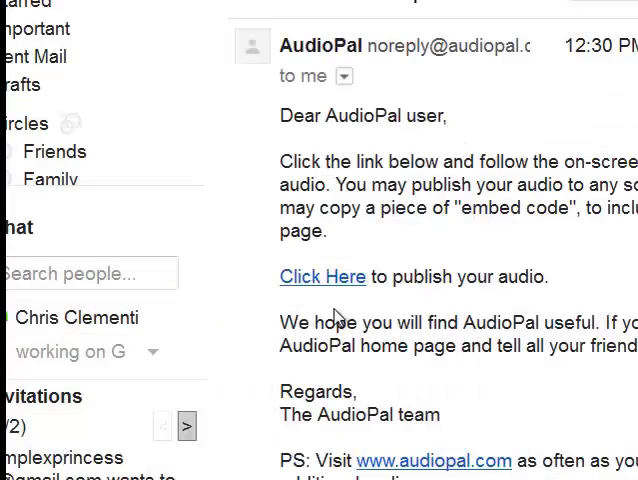
mouse_move(340, 290)
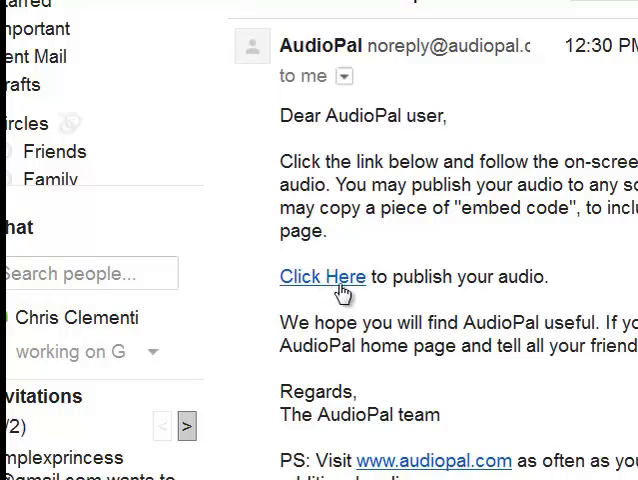
Follow the AudioPal pickup link and copy the widget's embed code
left_click(322, 276)
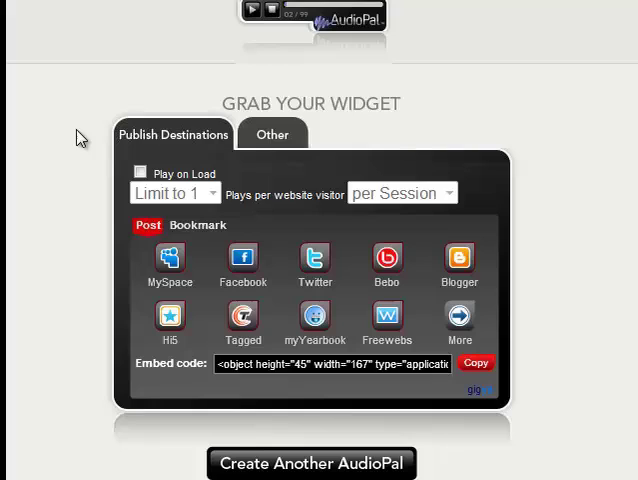
mouse_move(520, 380)
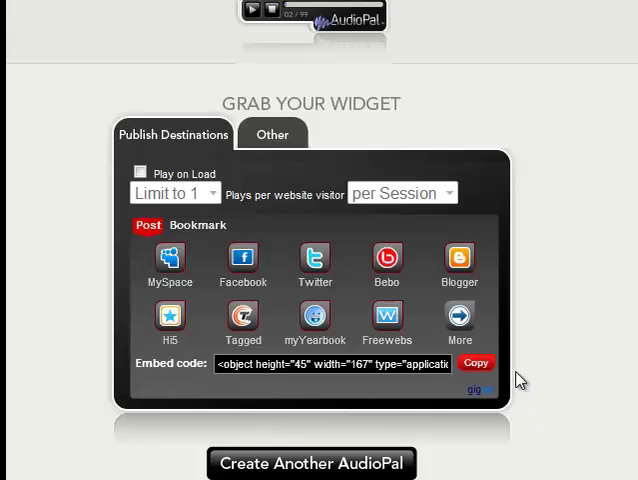
mouse_move(476, 364)
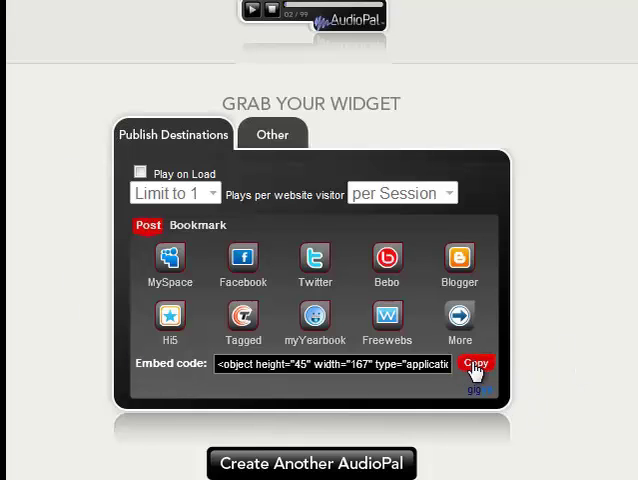
mouse_move(614, 380)
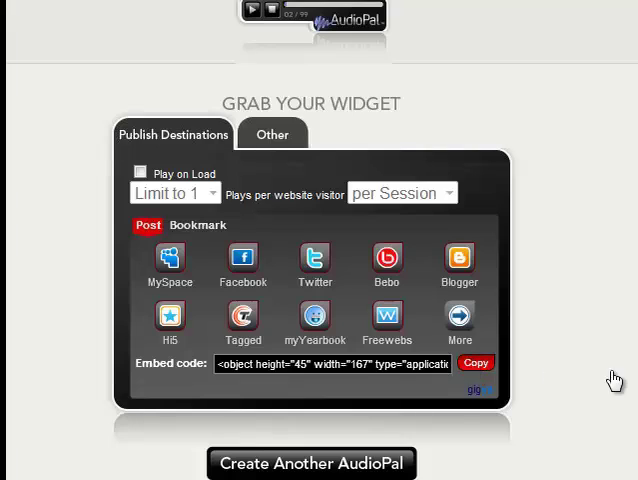
left_click(476, 362)
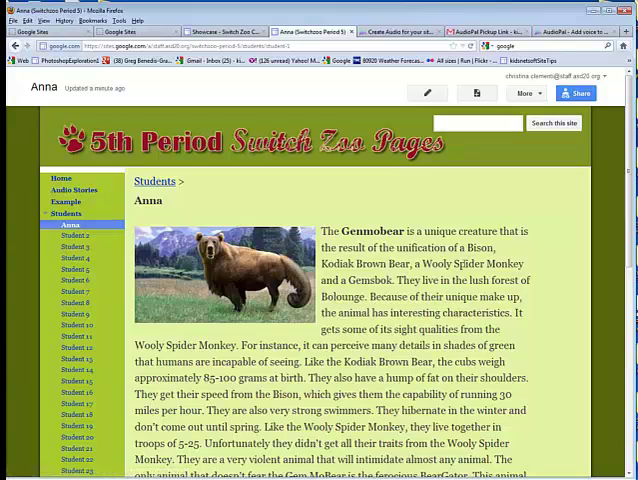
mouse_move(428, 92)
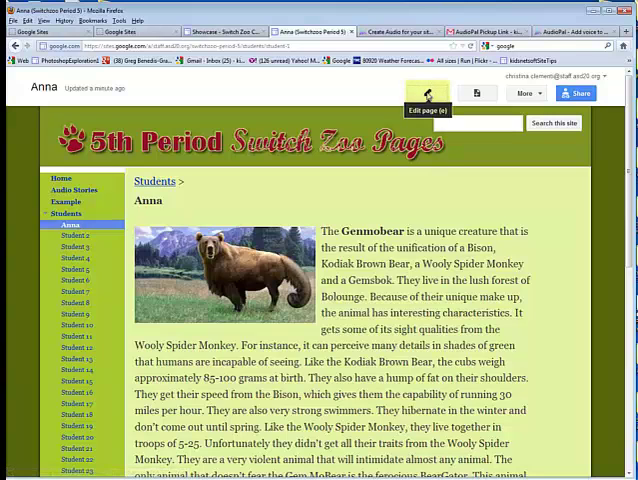
Put the student's Switch Zoo page in edit mode with its HTML source showing
left_click(428, 92)
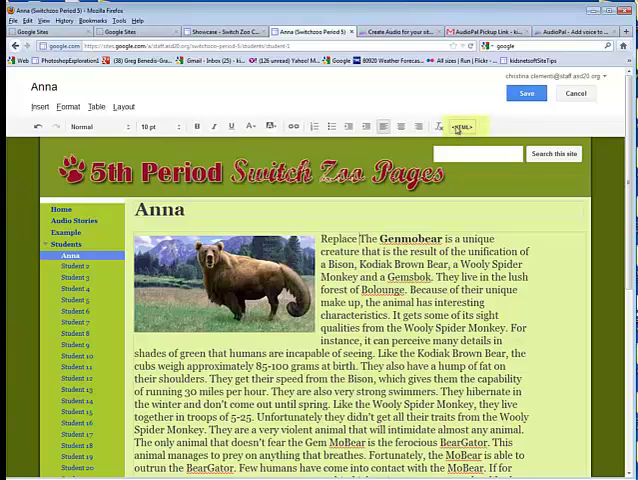
left_click(458, 126)
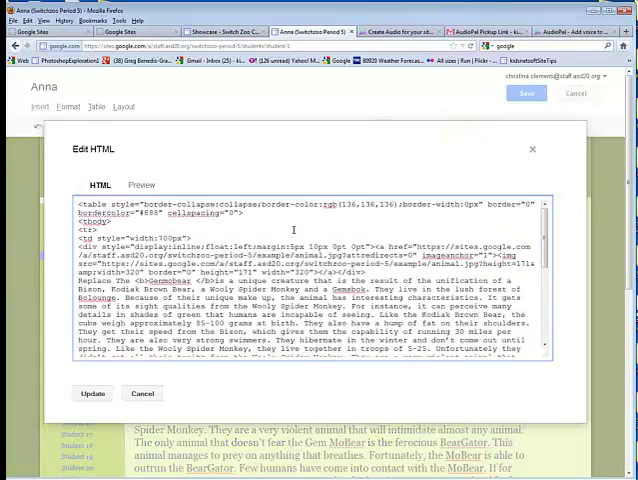
Swap the placeholder word Replace for the AudioPal embed code and update the page
key("ctrl+f")
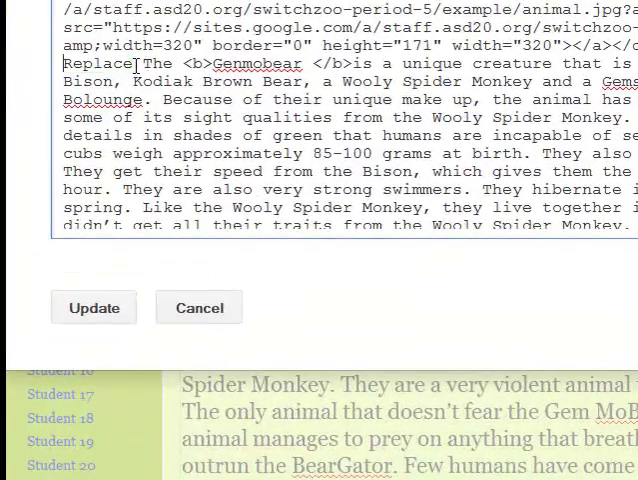
double_click(98, 64)
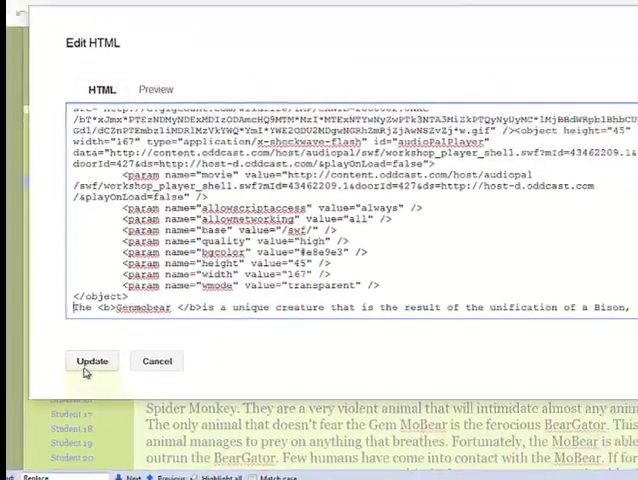
left_click(92, 360)
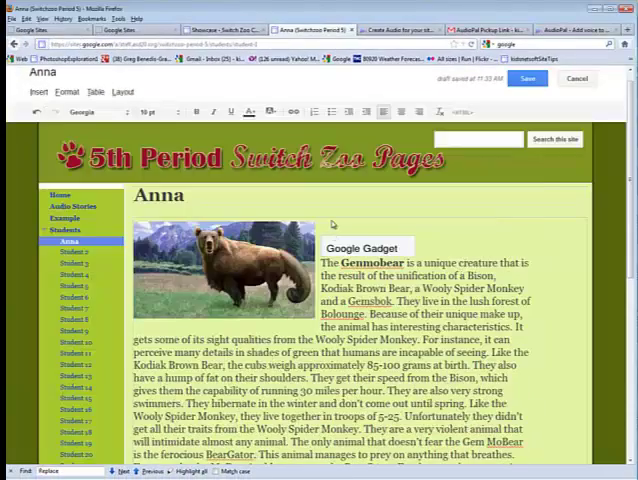
Right-align the Google Gadget player beside the story and save the page
left_click(330, 224)
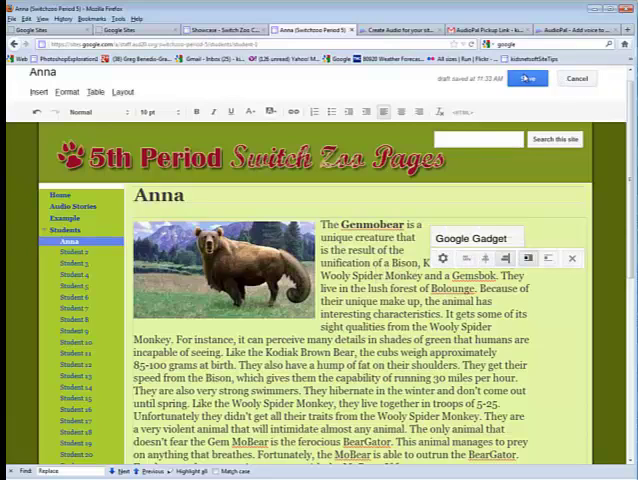
left_click(524, 78)
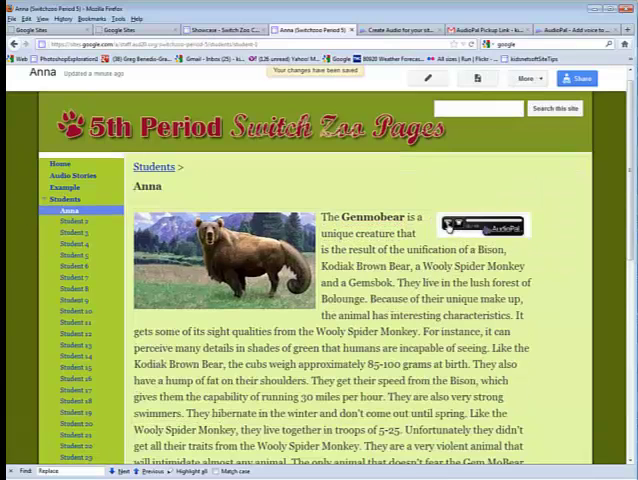